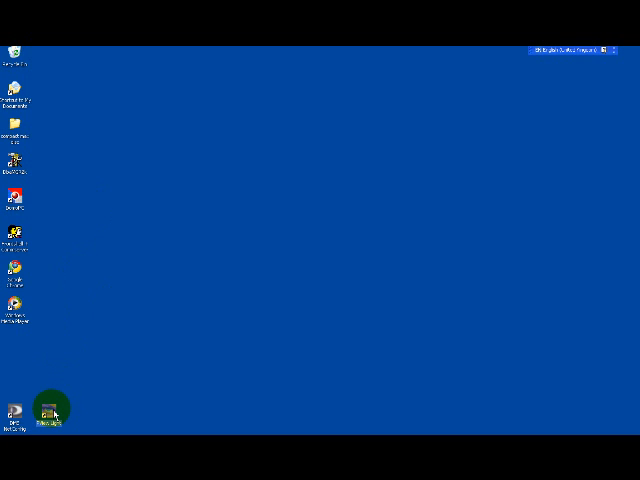
# - Launch PView Light from its desktop icon
pyautogui.doubleClick(53, 410)
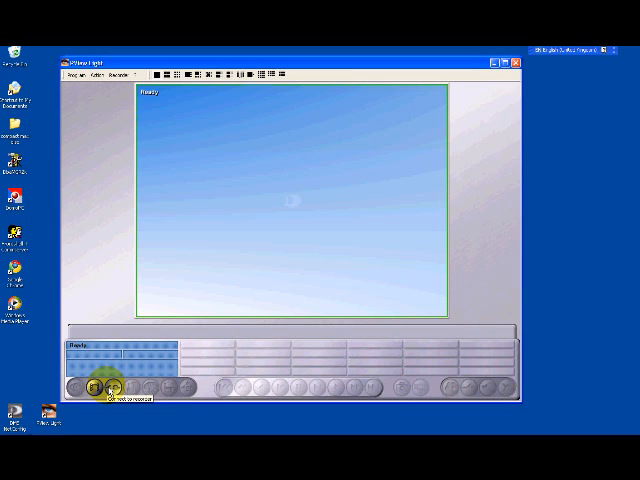
# - Connect to the Dallmeier DVR to view the rear car park camera's recorded footage
pyautogui.click(107, 390)
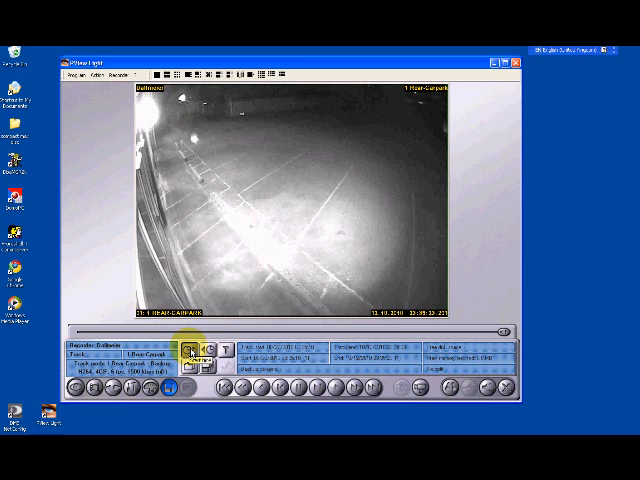
# - Set the backup start date and time for the rear car park footage
pyautogui.click(193, 349)
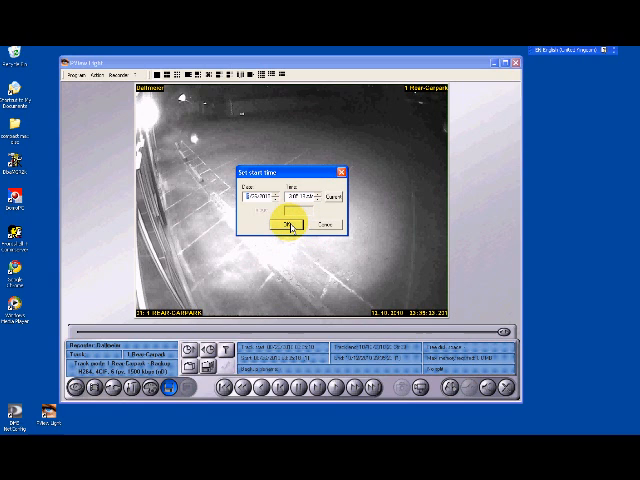
pyautogui.click(286, 218)
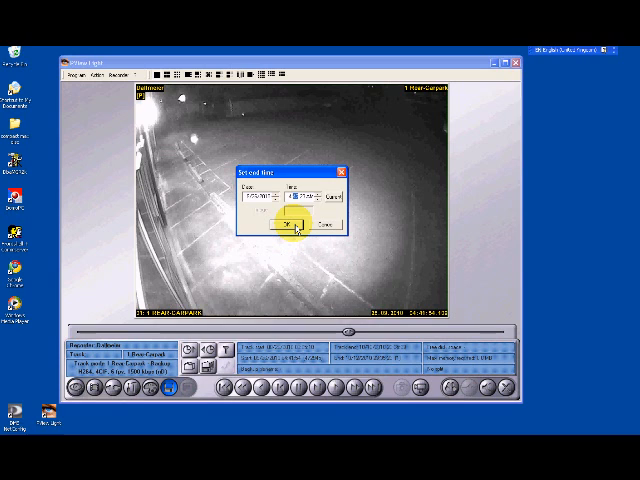
pyautogui.click(285, 225)
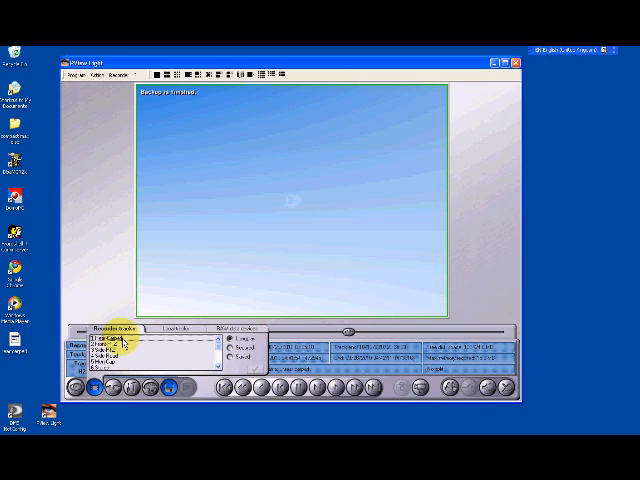
# - Open the backup file from the Desktop via the Local tracks tab
pyautogui.click(177, 328)
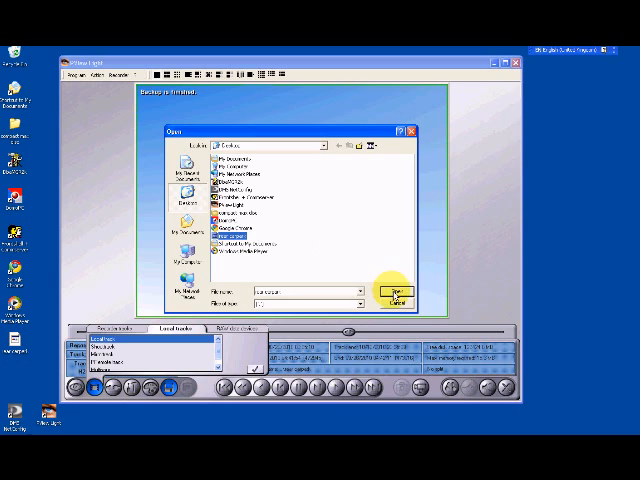
pyautogui.click(392, 289)
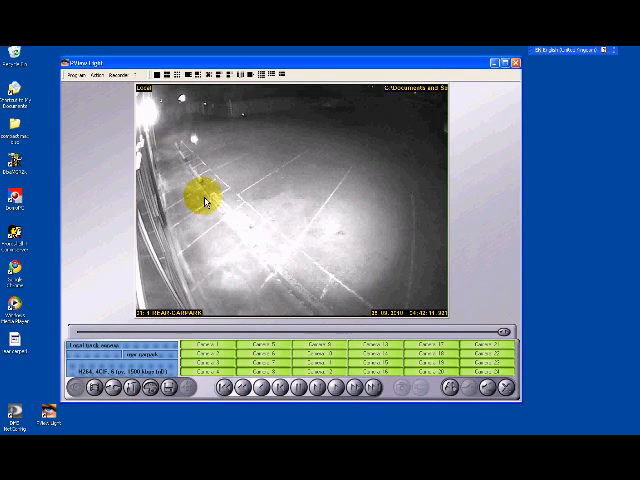